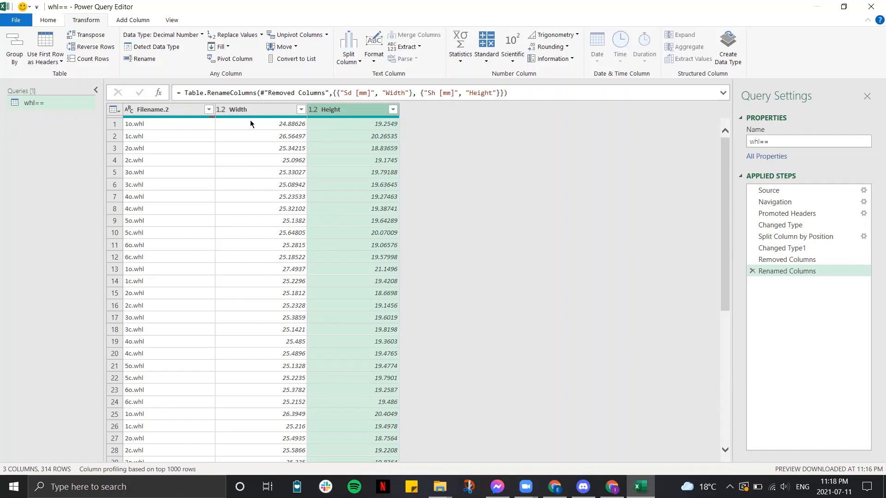
mouse_move(178, 137)
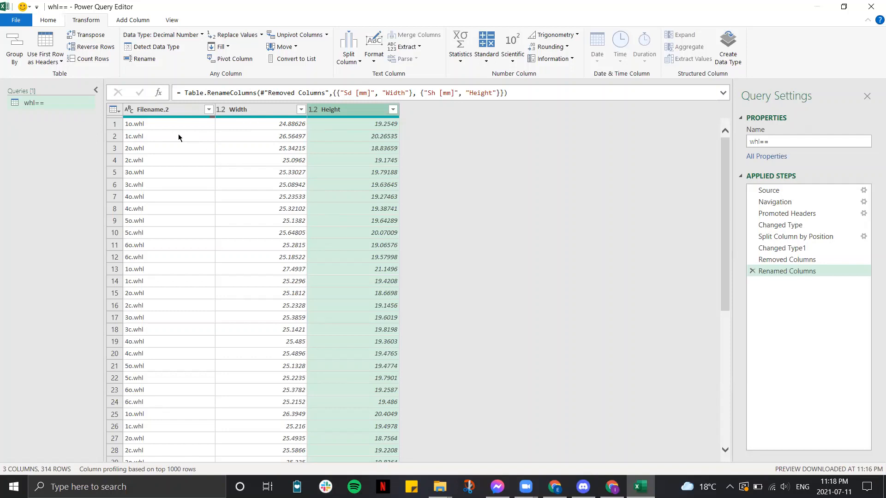
mouse_move(152, 77)
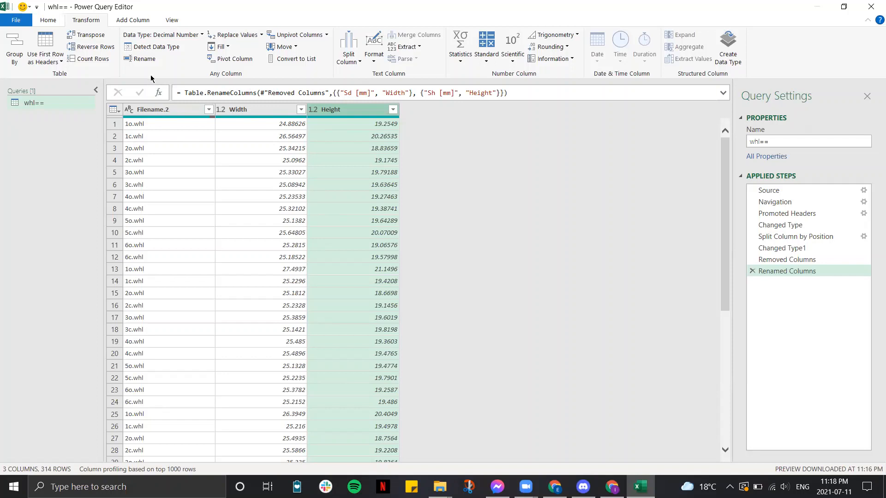
mouse_move(346, 130)
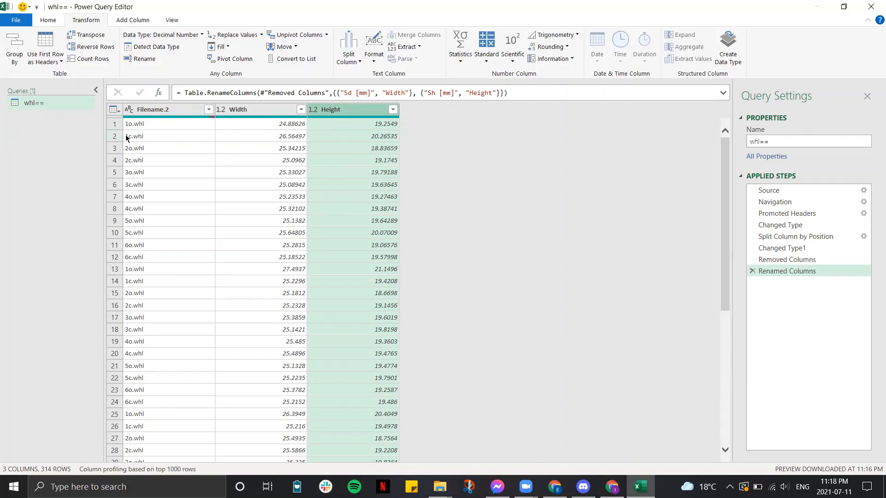
mouse_move(175, 144)
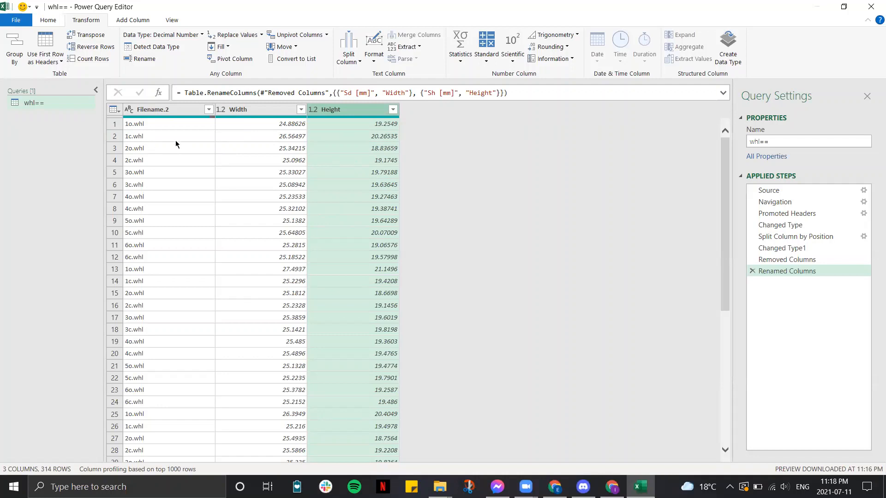
mouse_move(127, 164)
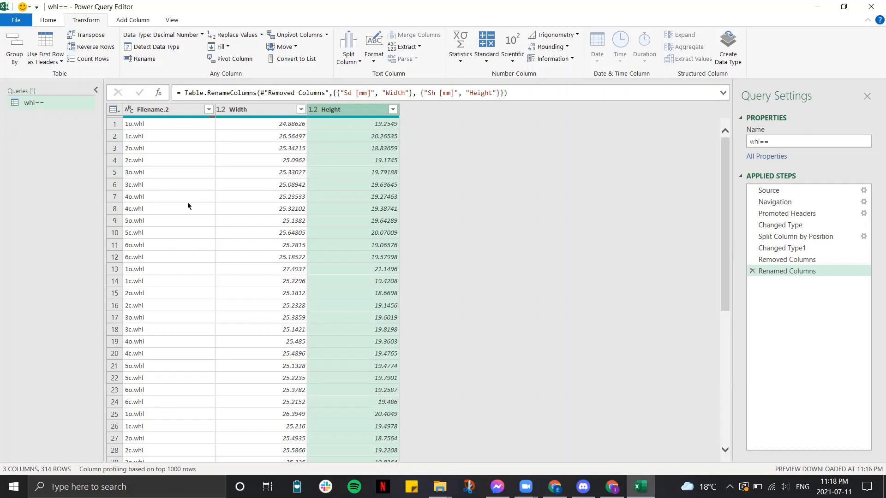
mouse_move(117, 77)
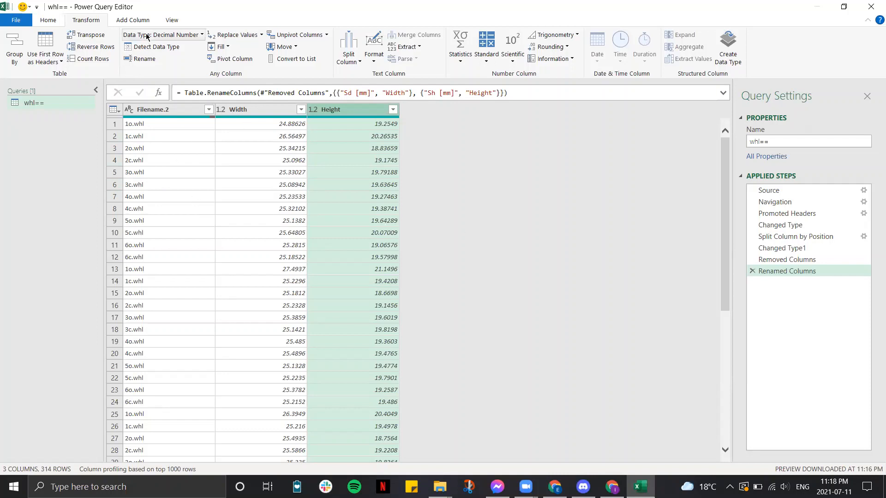
- Add an Index column numbering the rows from 1 via Add Column
left_click(131, 19)
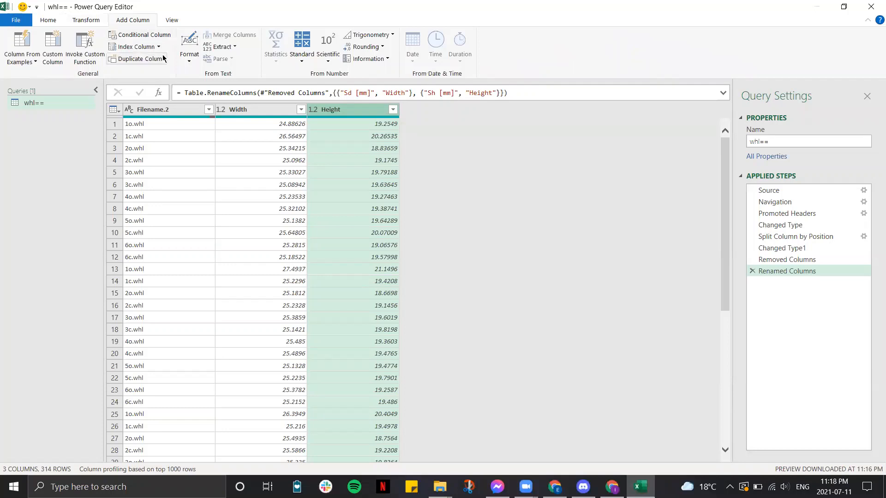
left_click(135, 46)
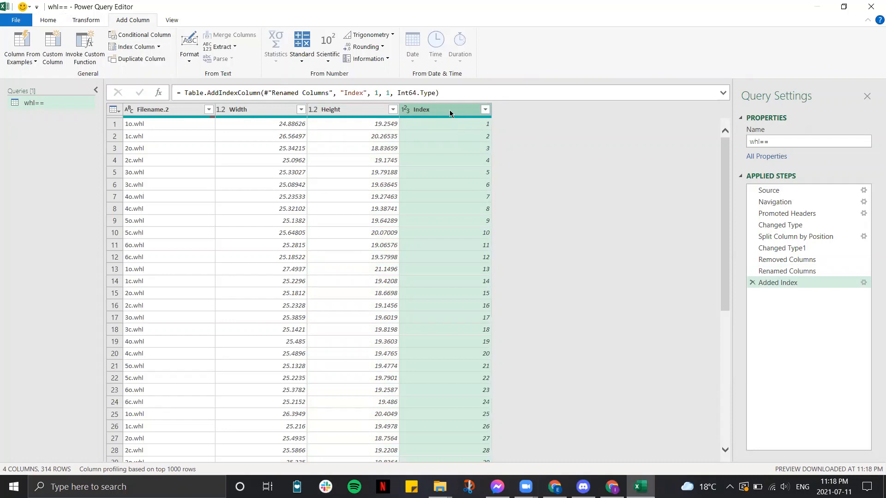
- Apply Standard > Modulo with value 2 to Index, giving alternating 1 and 0
left_click(300, 45)
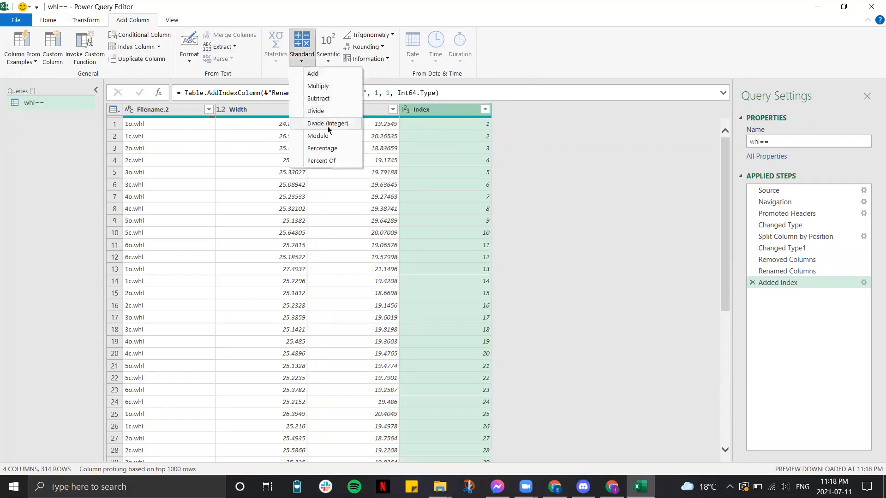
mouse_move(333, 135)
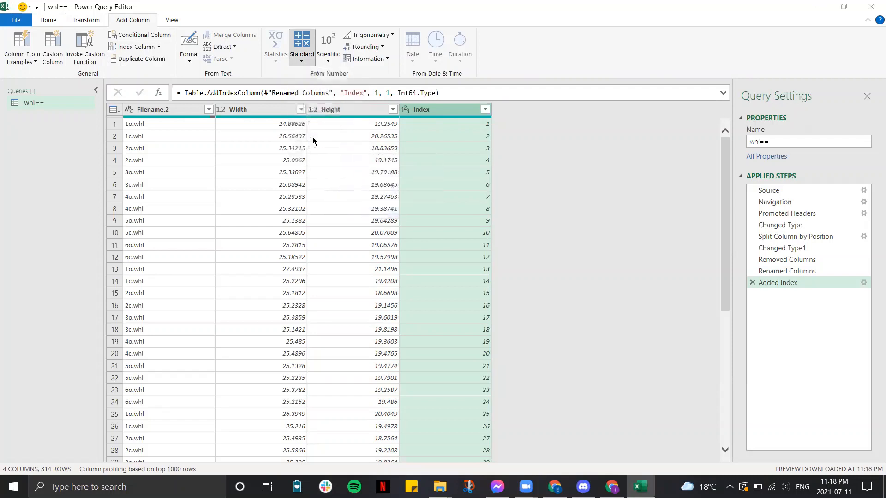
left_click(300, 47)
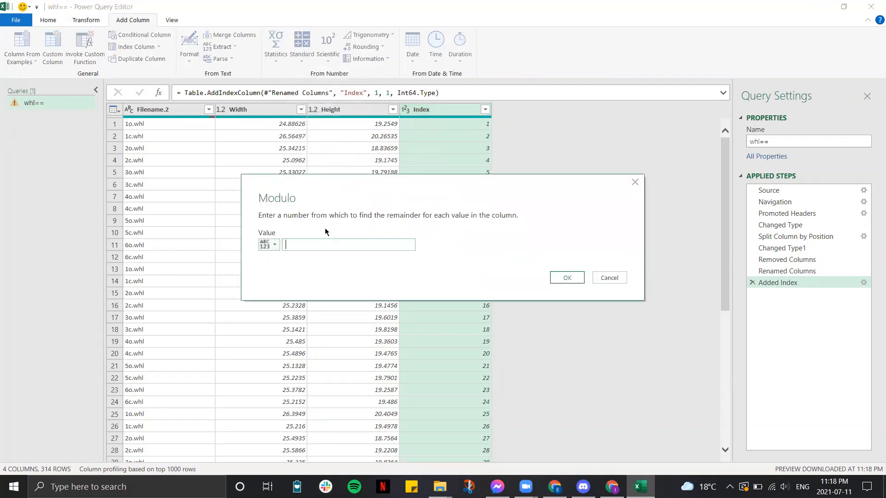
type("2")
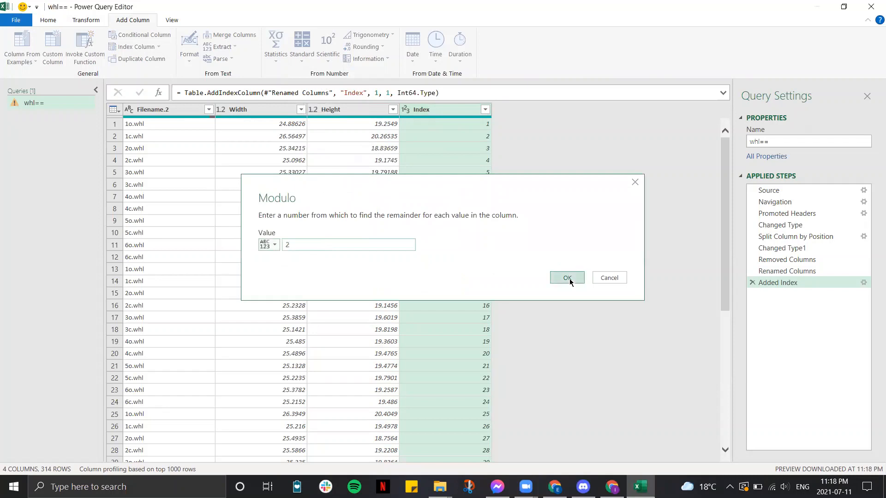
left_click(567, 277)
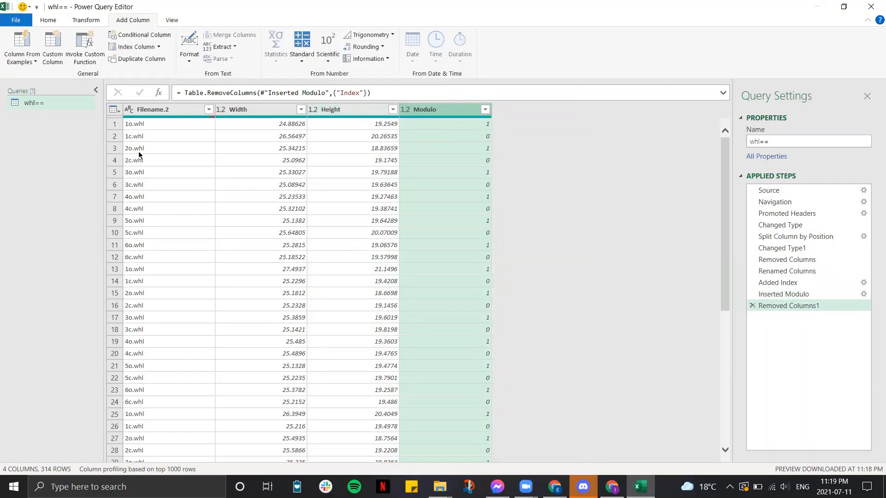
mouse_move(130, 145)
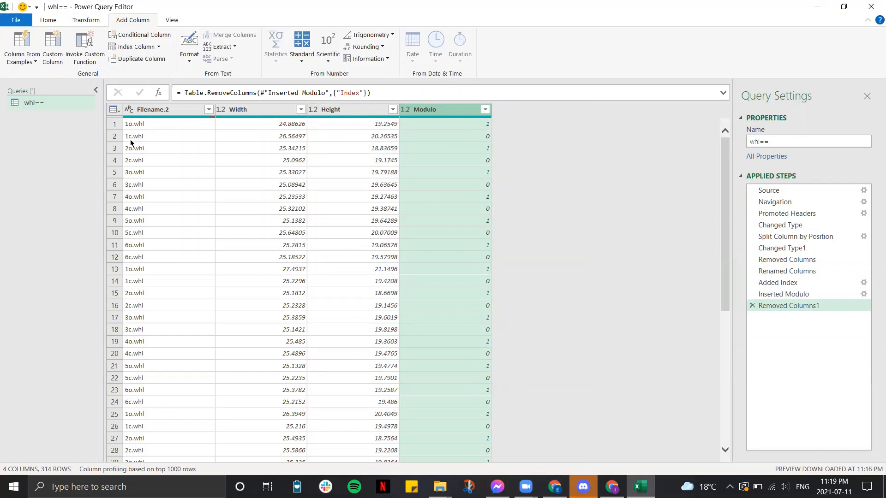
mouse_move(470, 173)
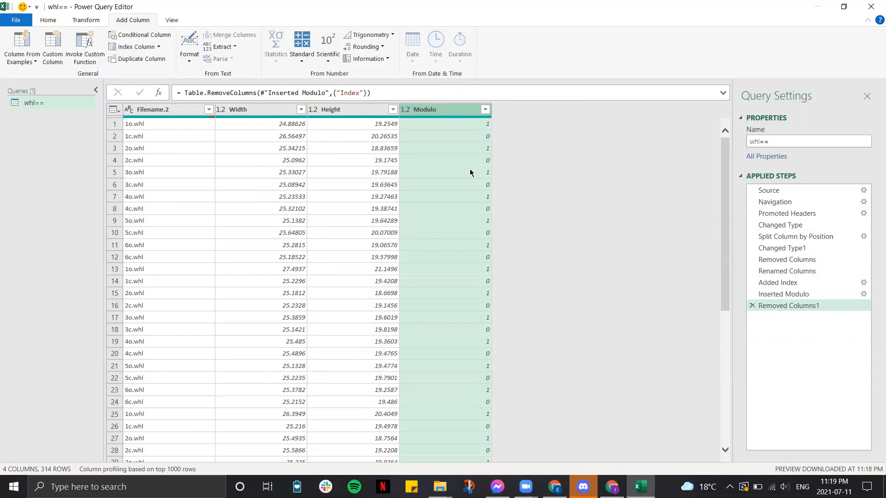
- Filter the Modulo column to uncheck 0, leaving 157 rows with Modulo = 1
left_click(484, 109)
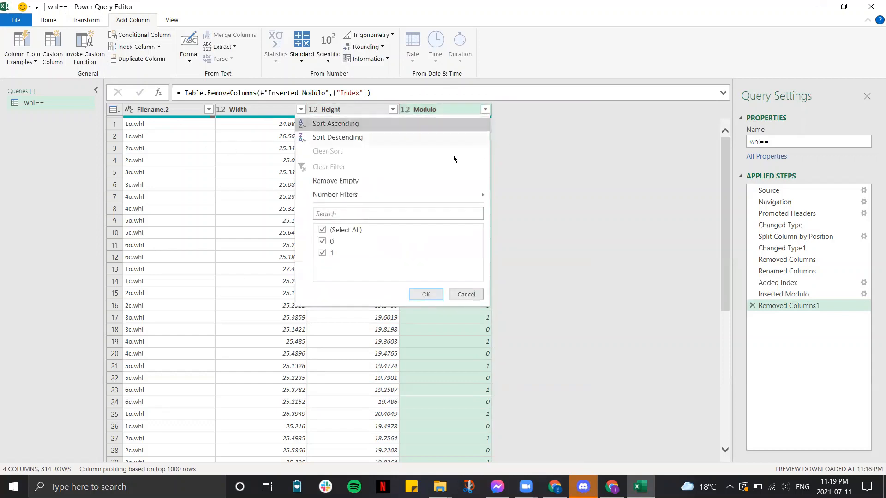
left_click(322, 241)
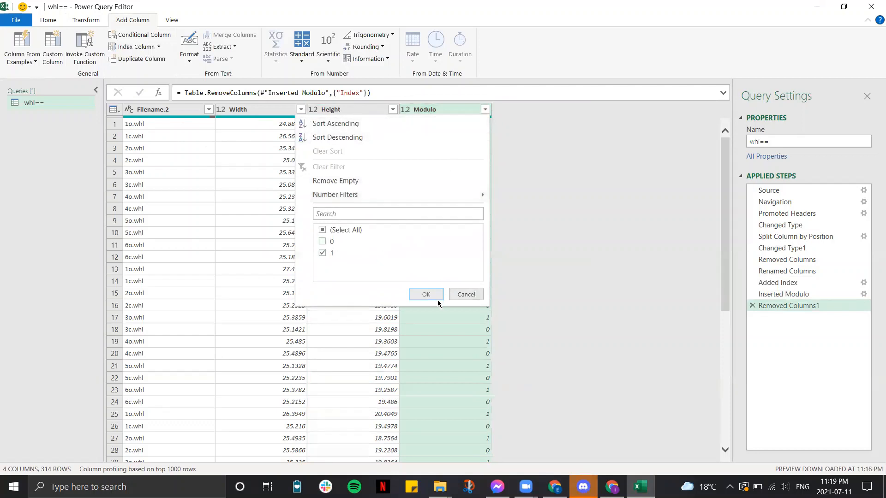
left_click(426, 294)
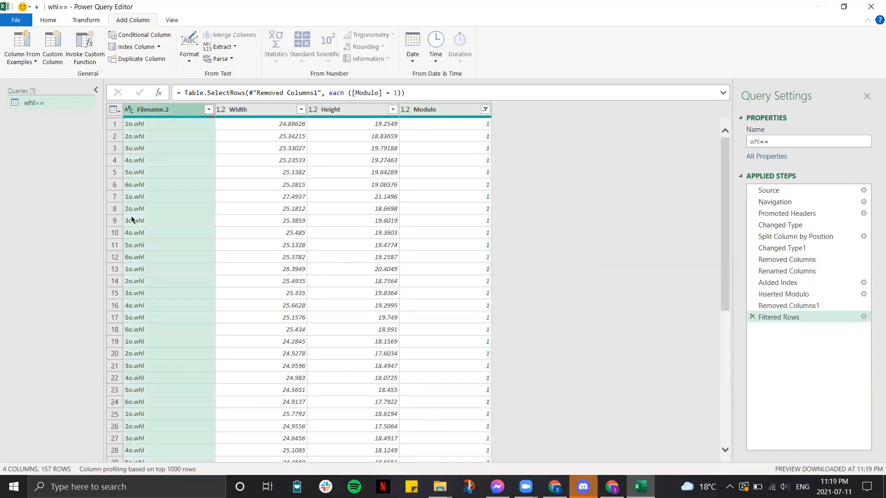
mouse_move(191, 390)
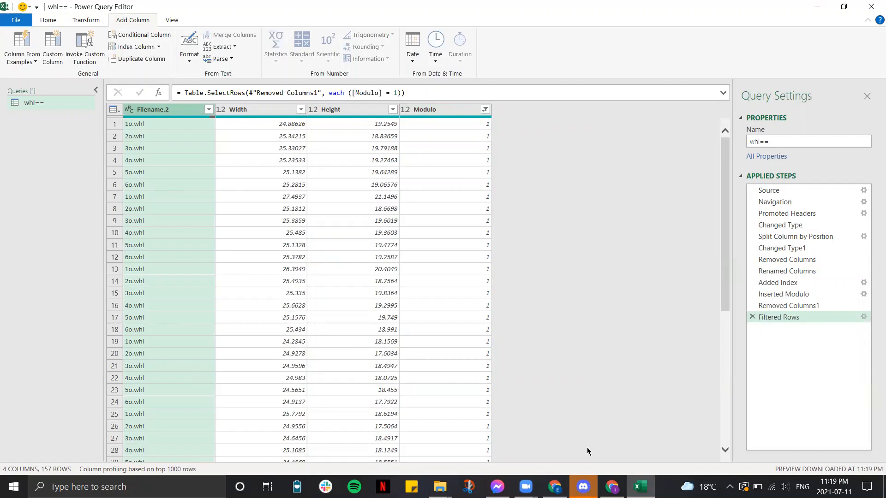
mouse_move(567, 459)
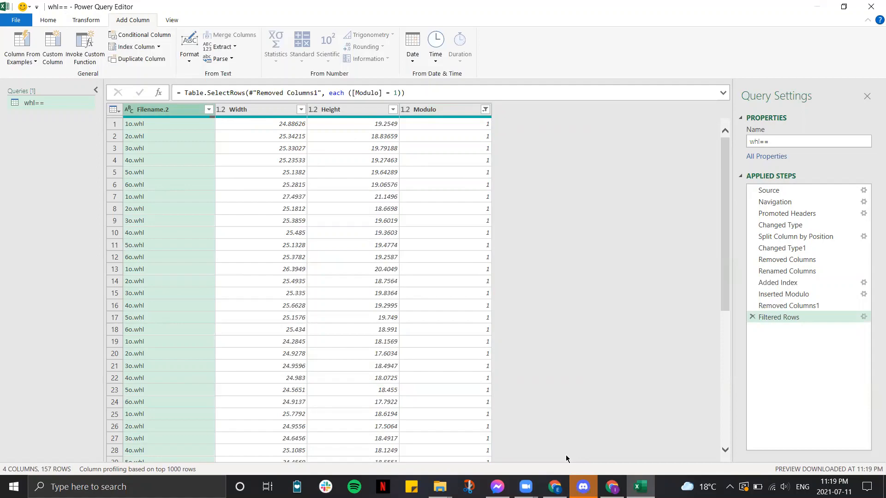